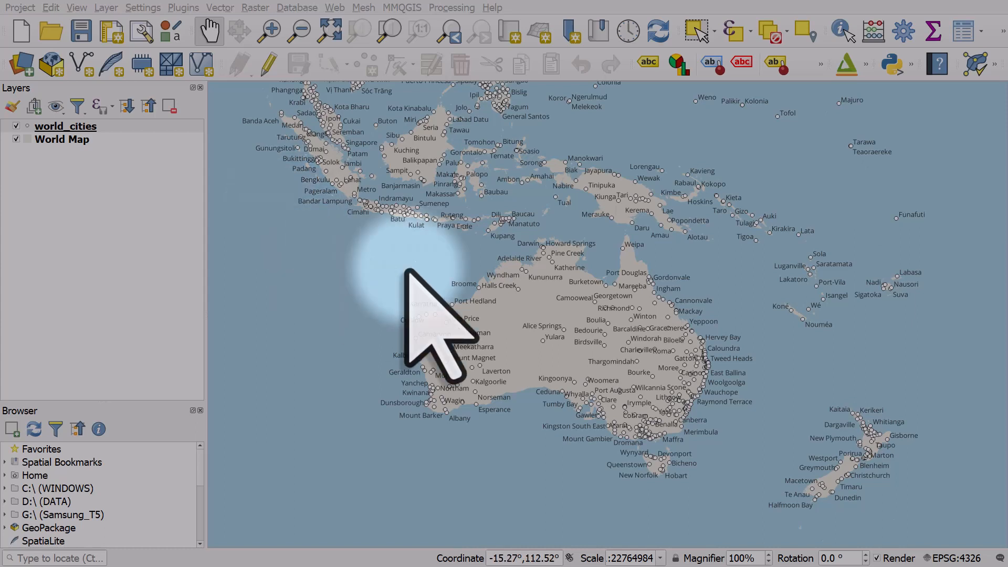
{"action": "mouse_move", "coordinate": [489, 357]}
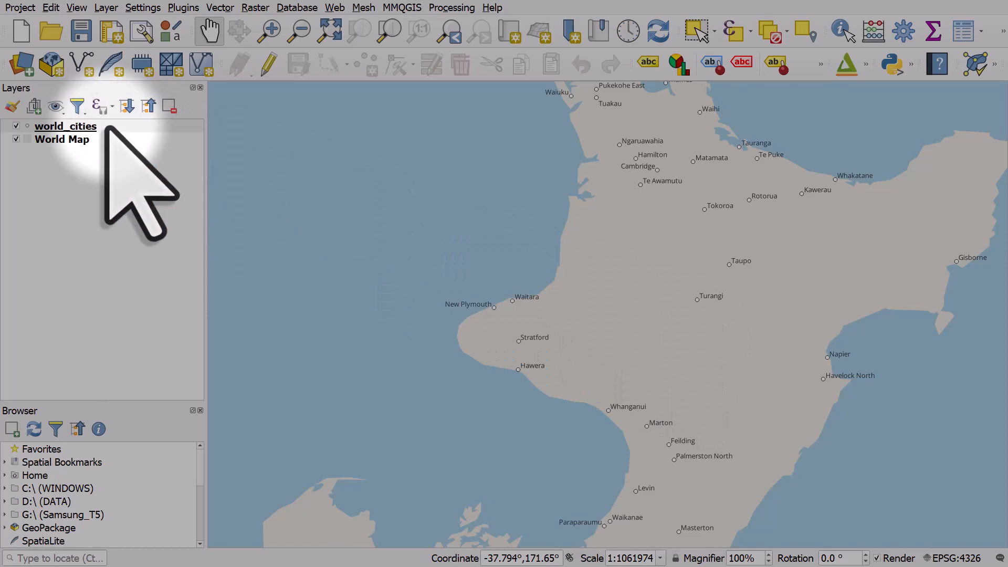
- Select the world_cities layer with the map focused on New Zealand's North Island
{"action": "left_click", "coordinate": [65, 126]}
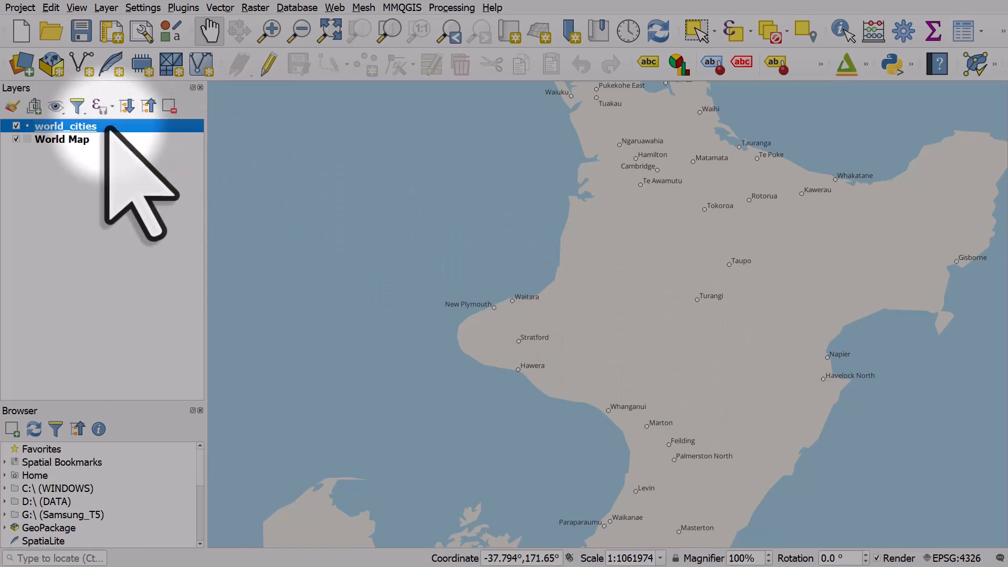
- Enable scale-dependent world_cities labels with minimum scale set to the current 1:1,061,974
{"action": "double_click", "coordinate": [65, 126]}
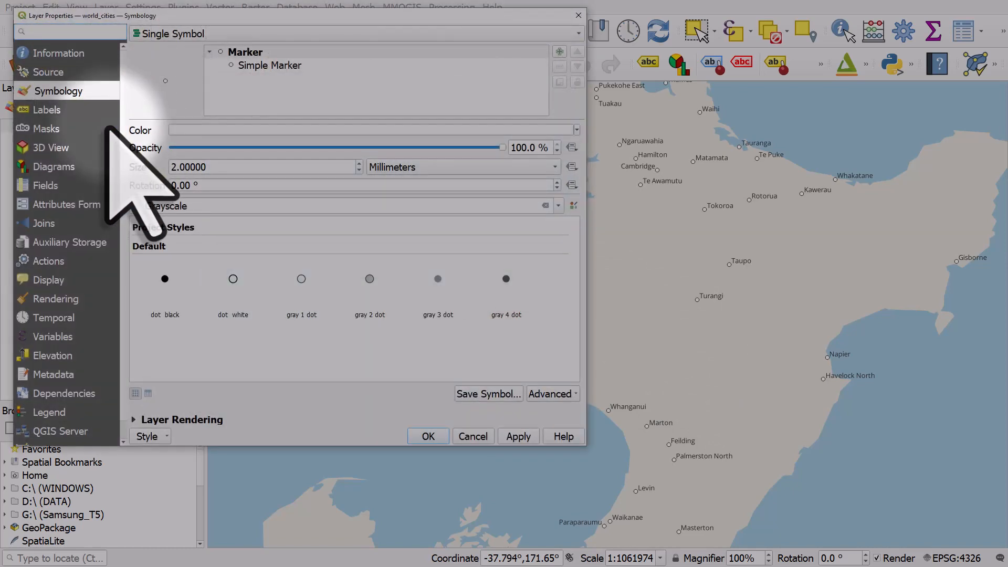
{"action": "left_click", "coordinate": [47, 109]}
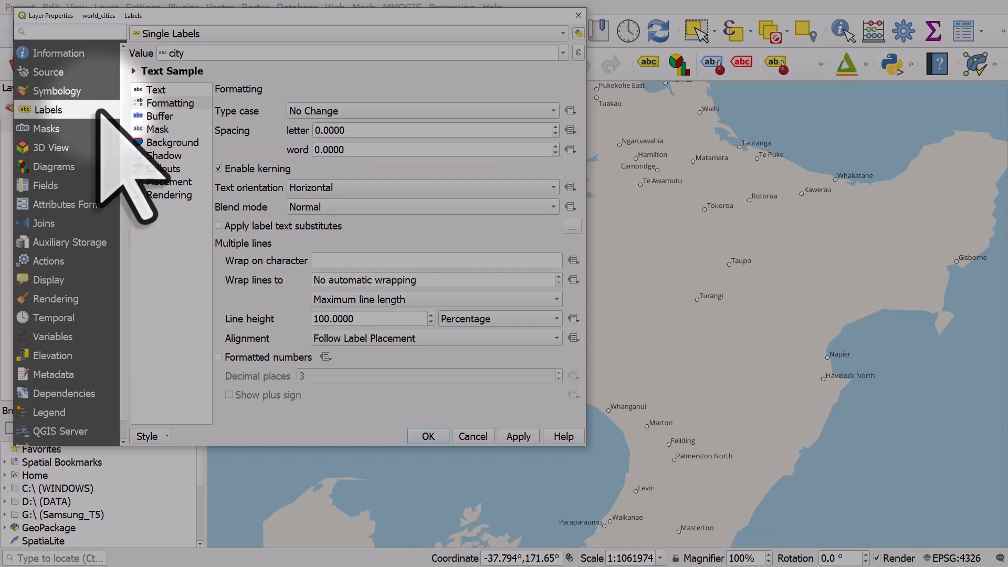
{"action": "left_click", "coordinate": [170, 195]}
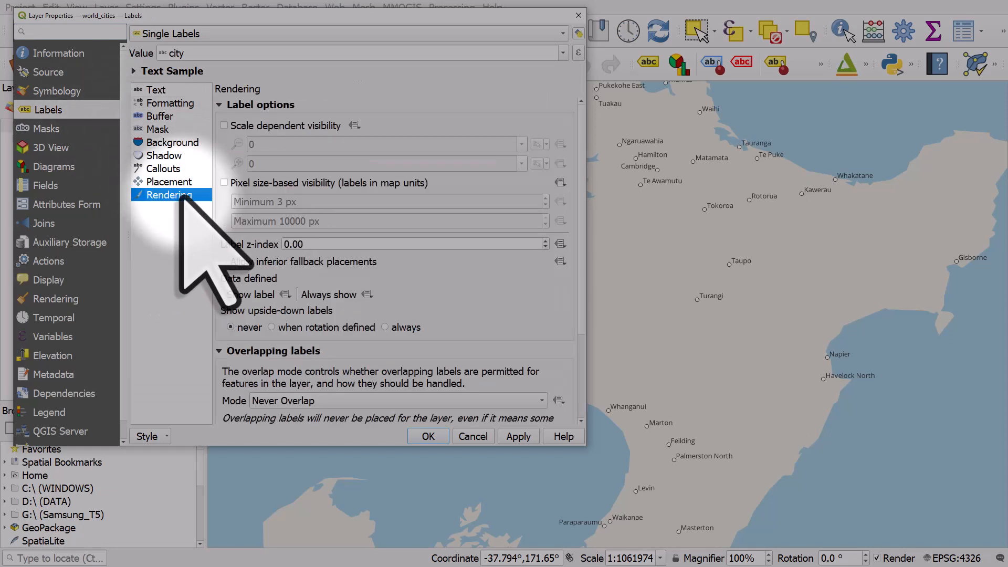
{"action": "mouse_move", "coordinate": [257, 186]}
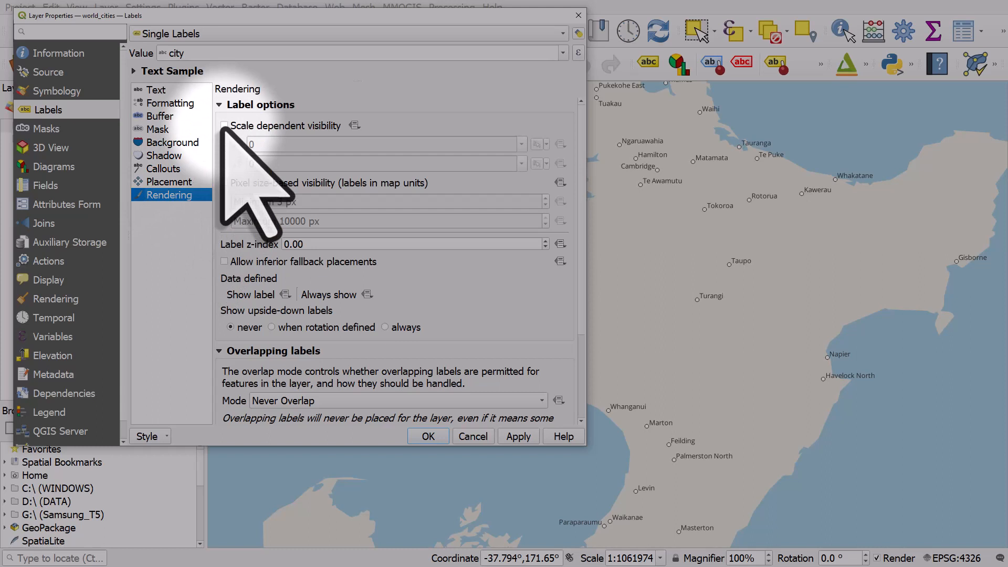
{"action": "left_click", "coordinate": [224, 126]}
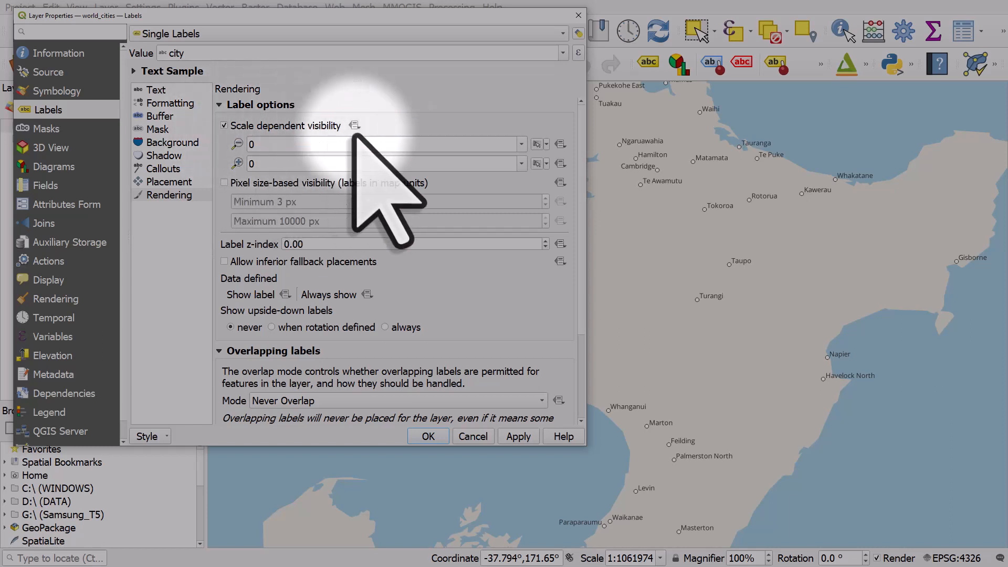
{"action": "mouse_move", "coordinate": [539, 144]}
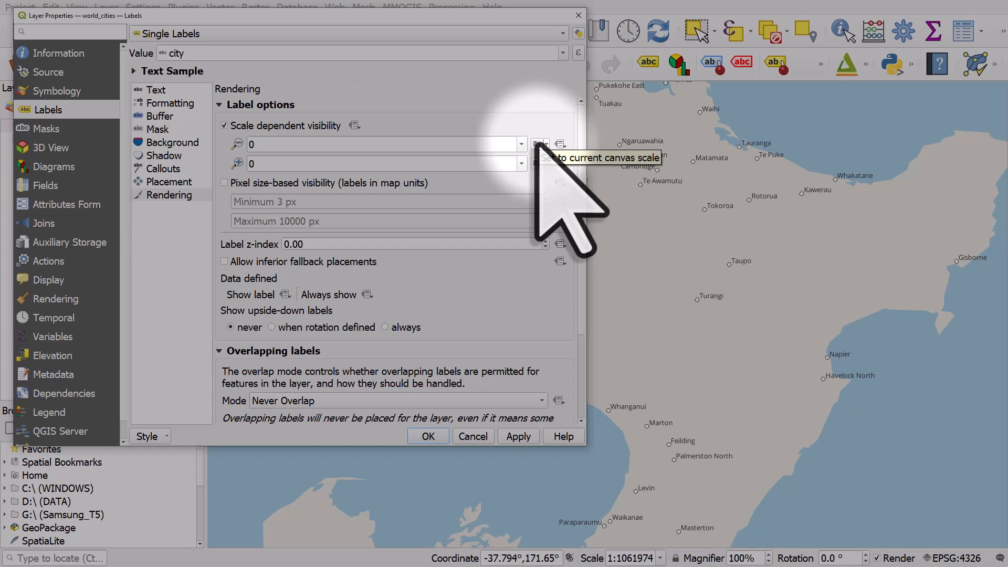
{"action": "left_click", "coordinate": [538, 143]}
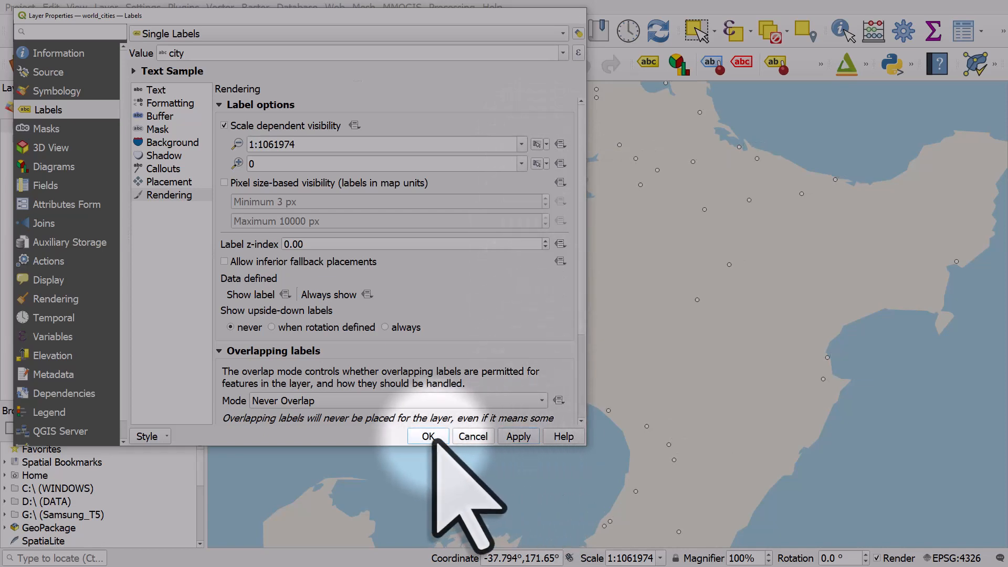
{"action": "left_click", "coordinate": [428, 436]}
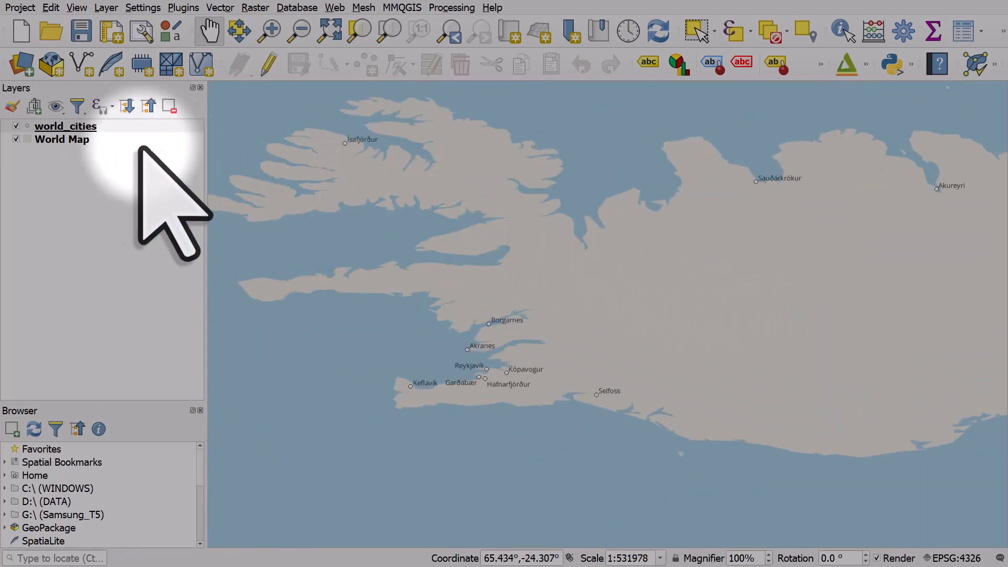
- Set the world_cities label rendering minimum scale to 1:1,000,000 and apply
{"action": "double_click", "coordinate": [65, 126]}
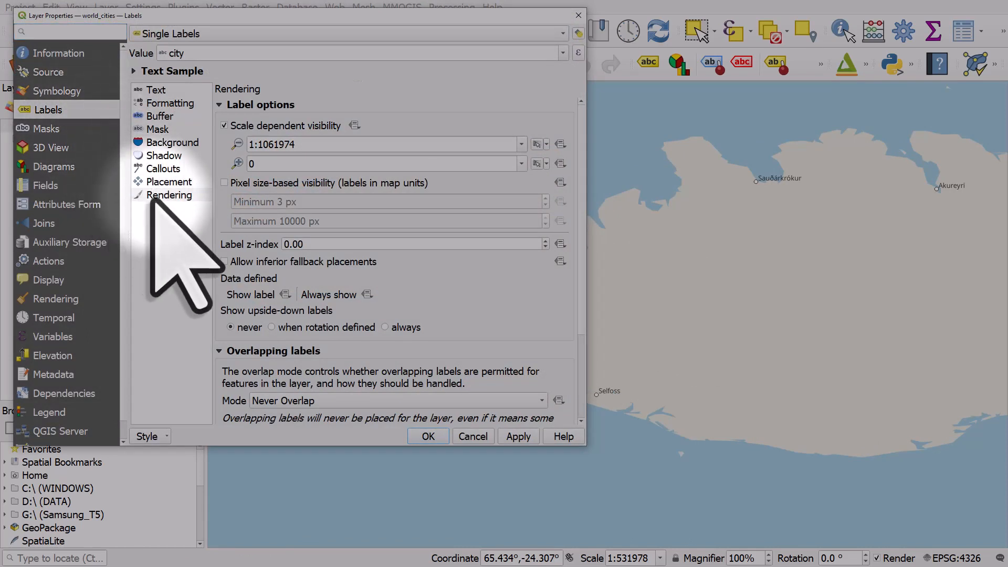
{"action": "left_click", "coordinate": [171, 195]}
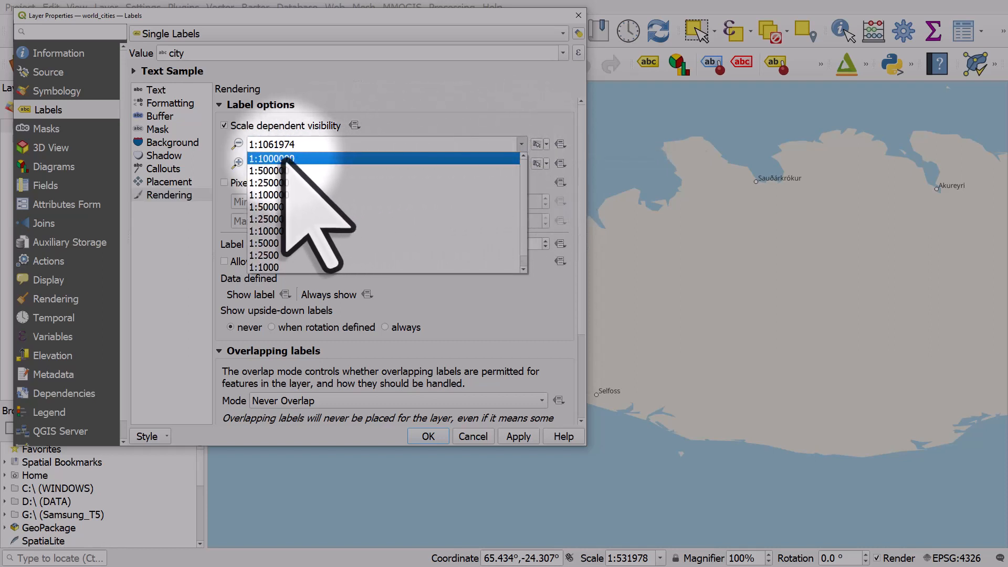
{"action": "left_click", "coordinate": [271, 158]}
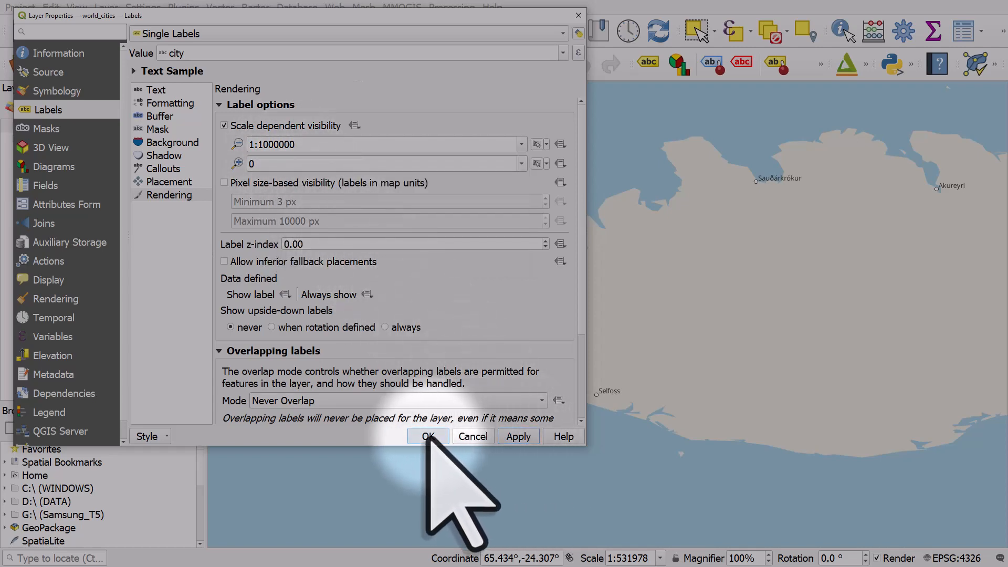
{"action": "left_click", "coordinate": [427, 436]}
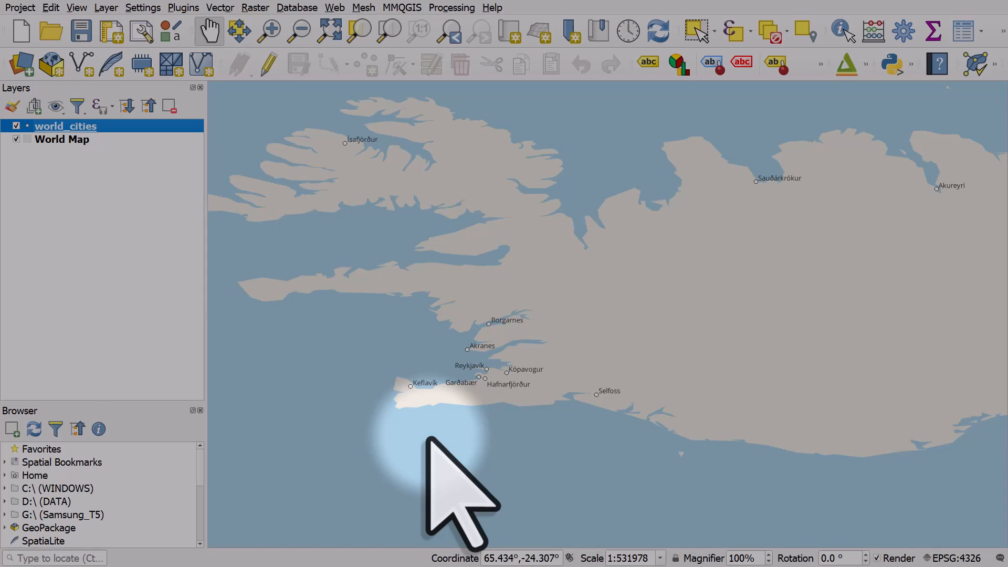